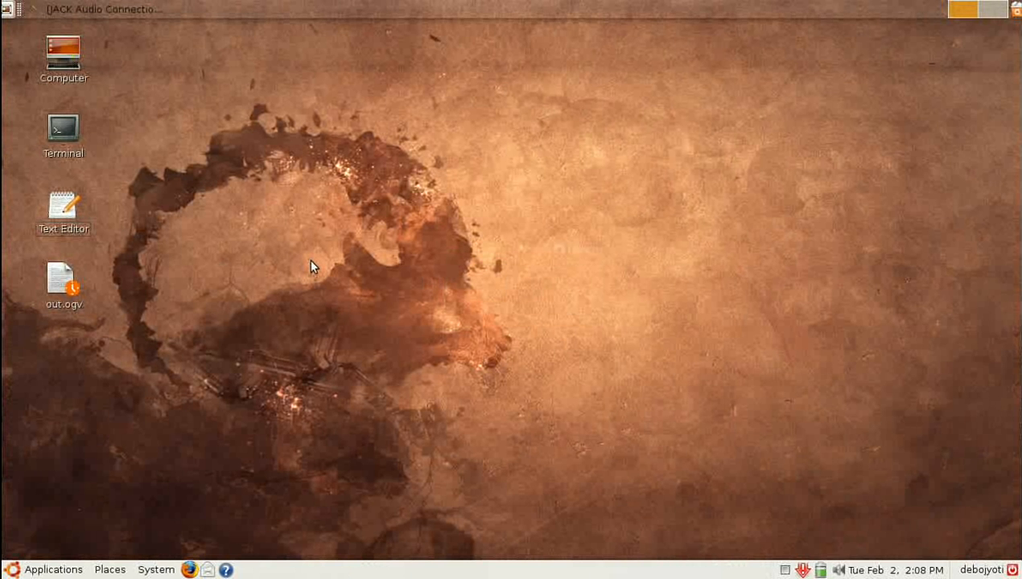
pyautogui.moveTo(260, 307)
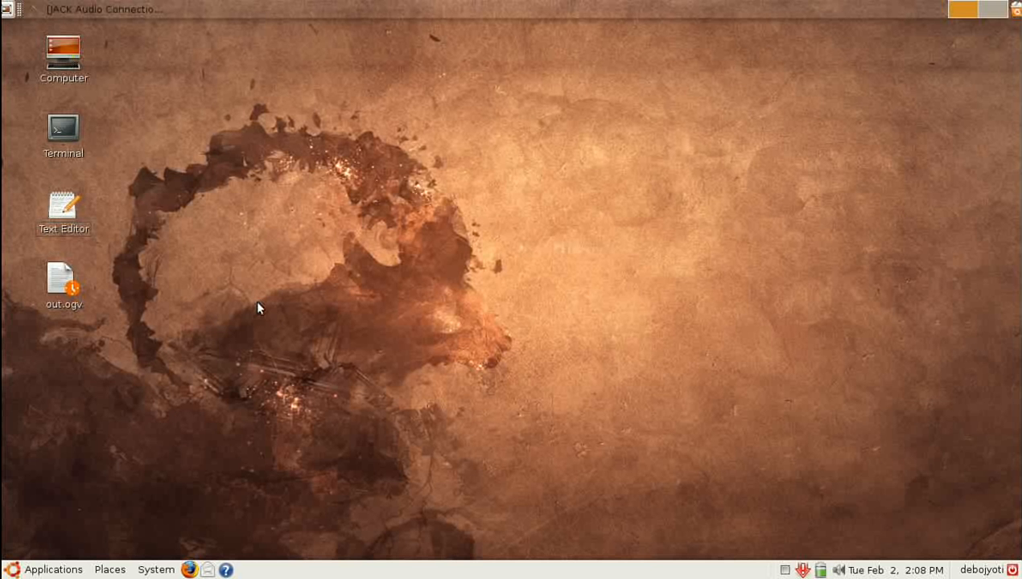
pyautogui.moveTo(602, 211)
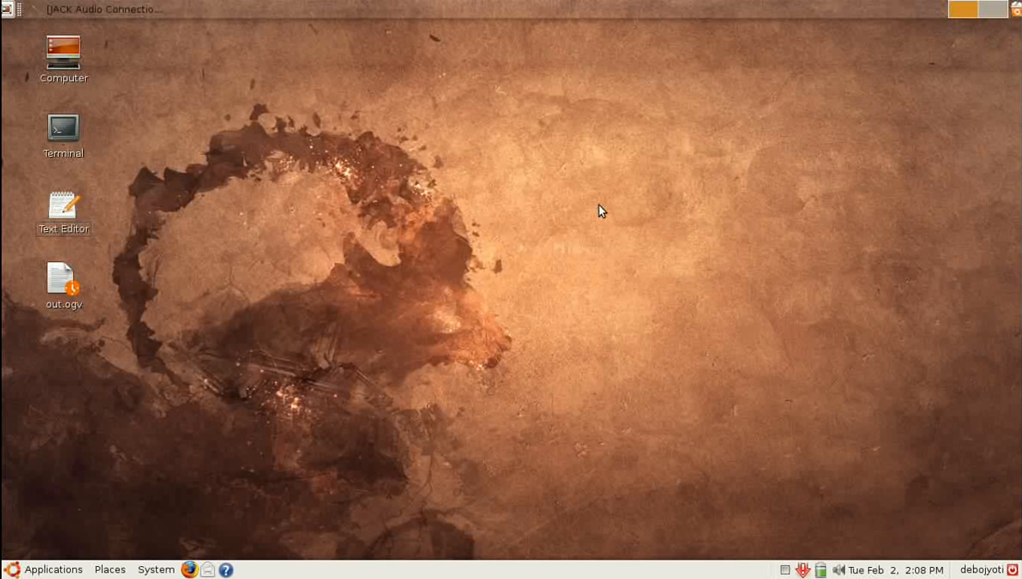
pyautogui.moveTo(982, 26)
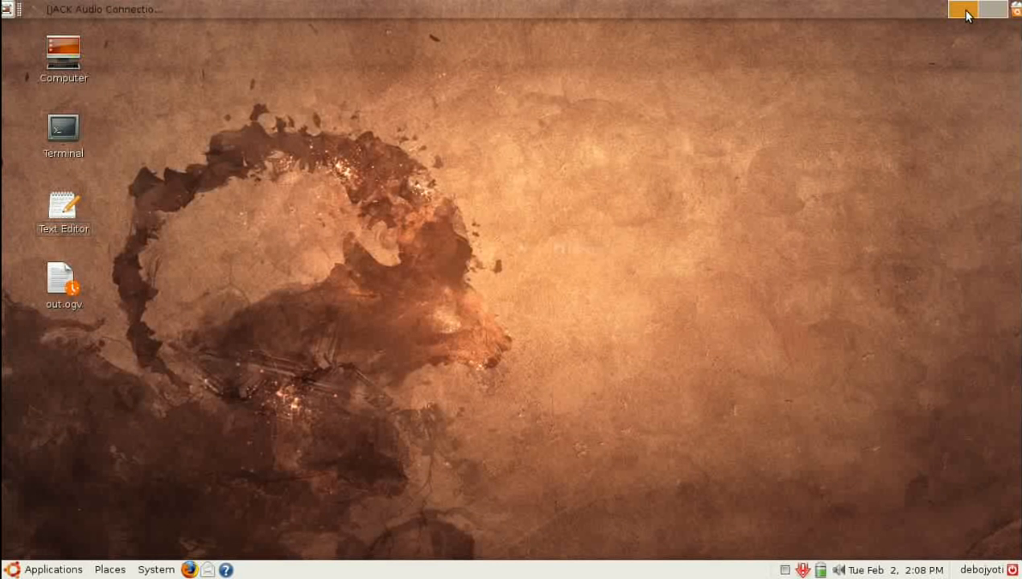
pyautogui.moveTo(966, 14)
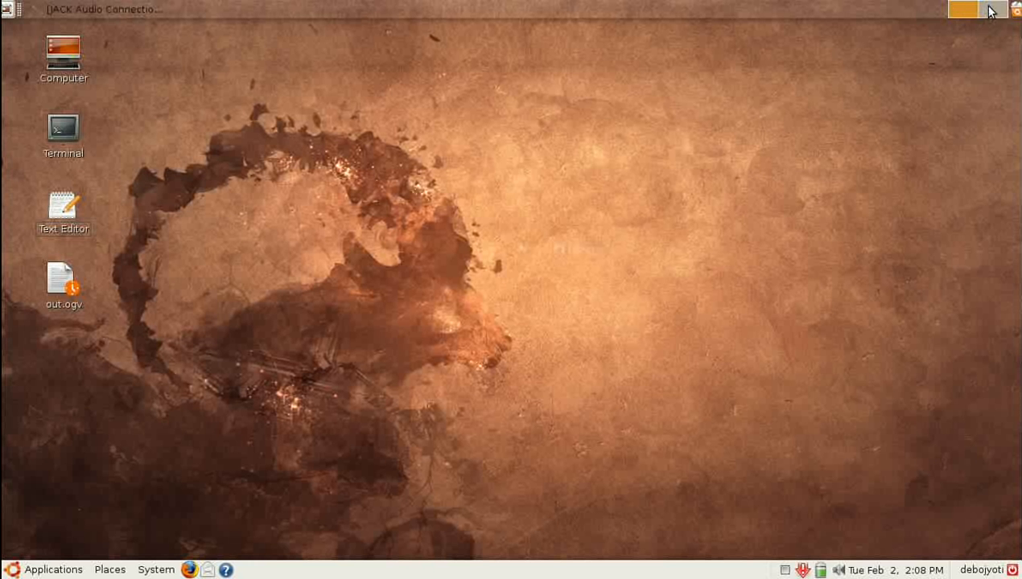
pyautogui.moveTo(978, 10)
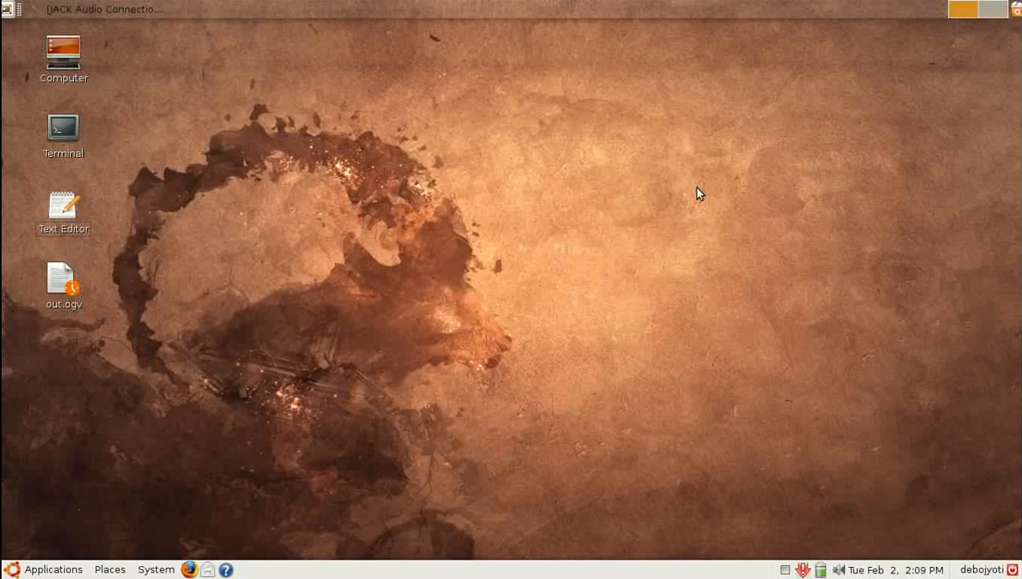
pyautogui.moveTo(718, 209)
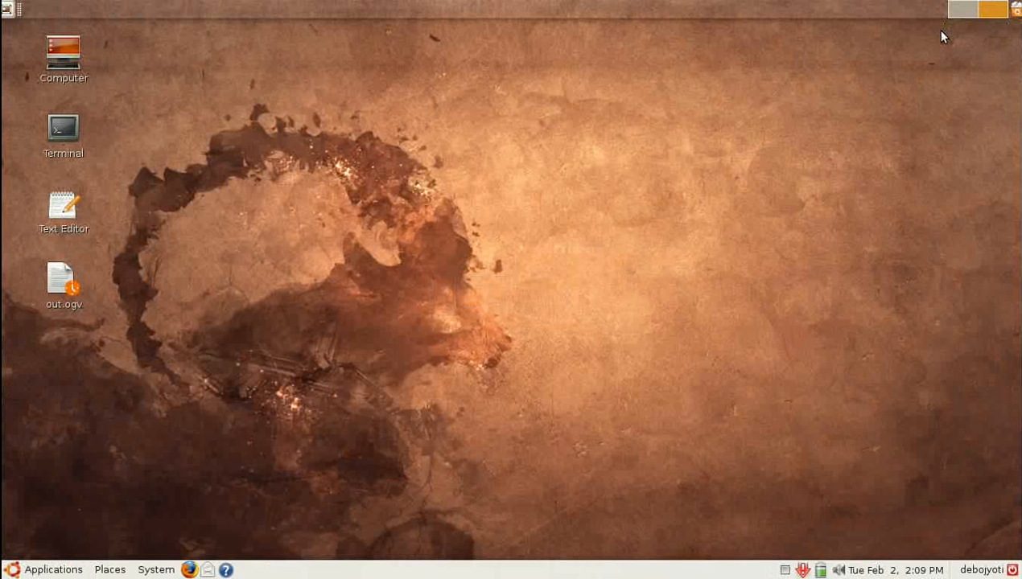
pyautogui.moveTo(969, 14)
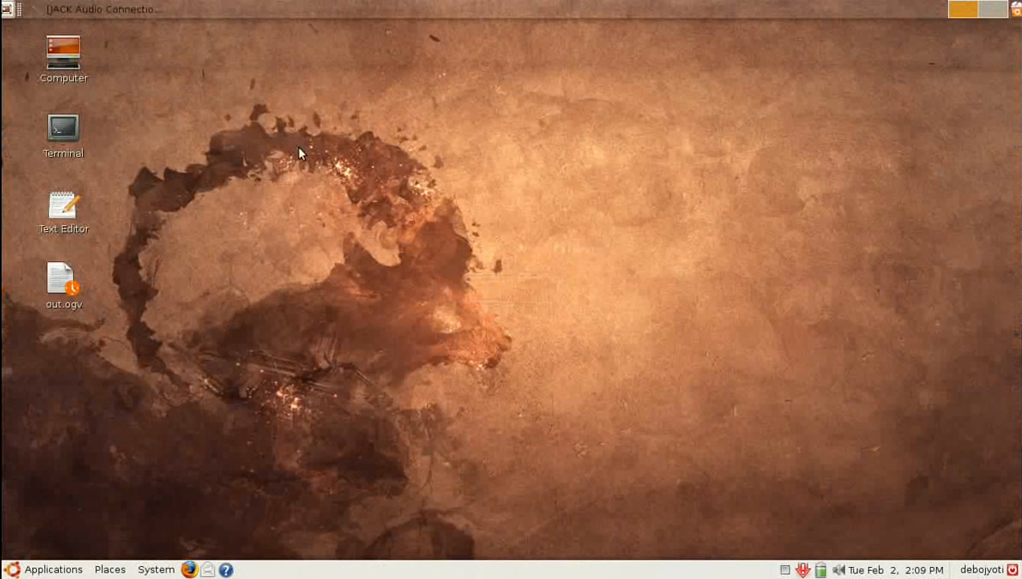
# Launch Terminal and Text Editor from the desktop icons and drag both windows toward the centre
pyautogui.doubleClick(63, 132)
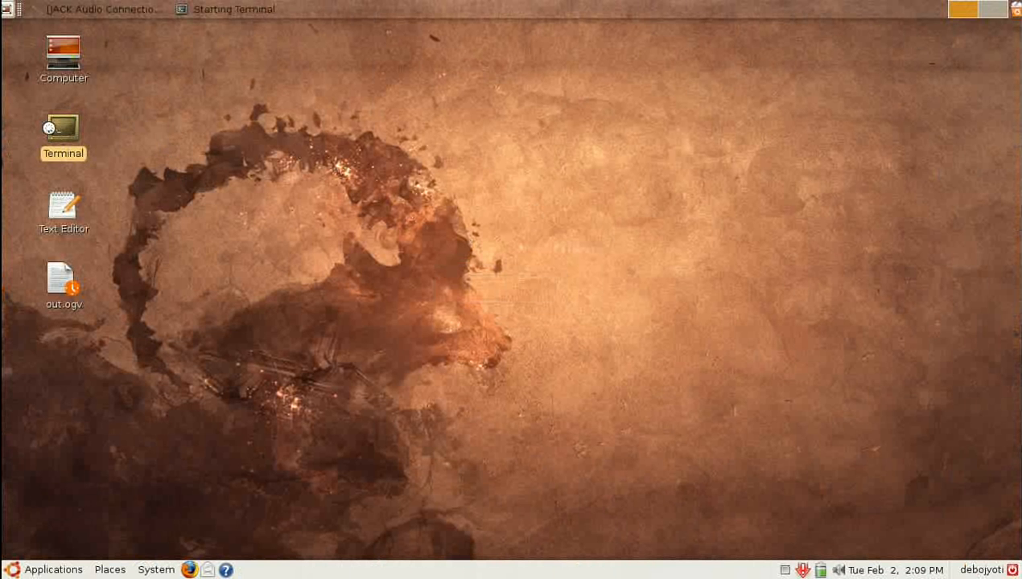
pyautogui.doubleClick(63, 128)
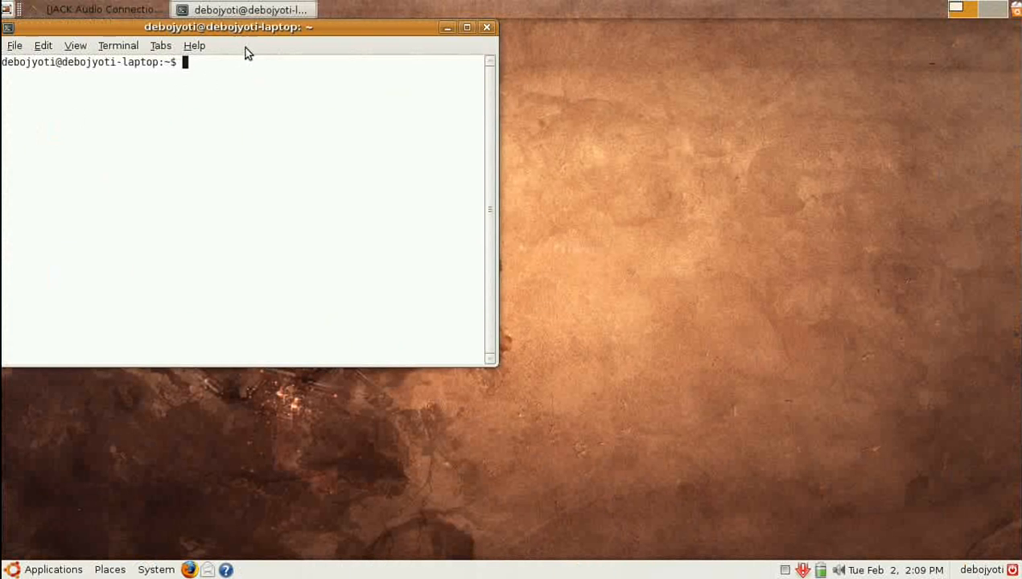
pyautogui.moveTo(222, 25); pyautogui.dragTo(389, 87)
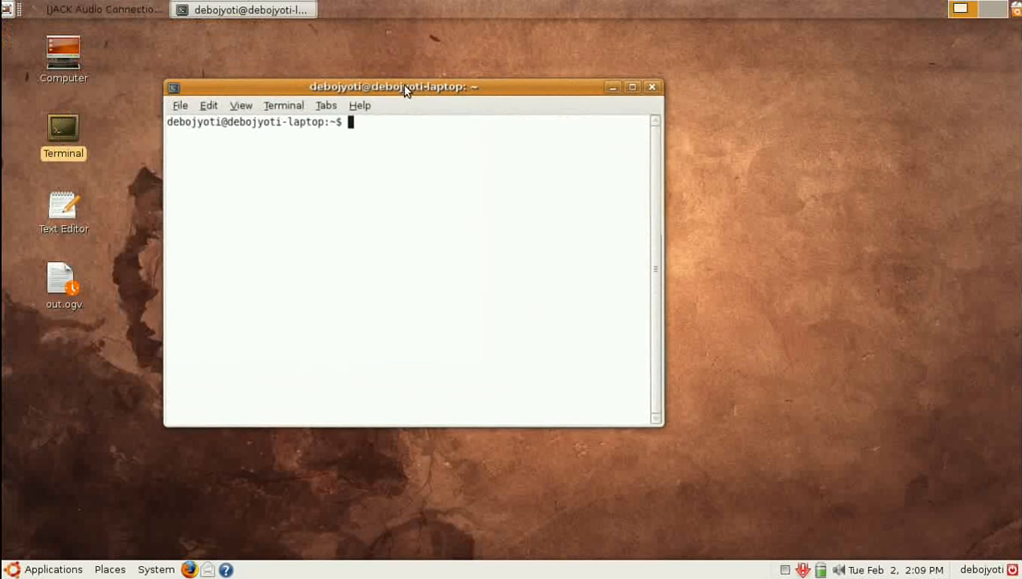
pyautogui.doubleClick(63, 208)
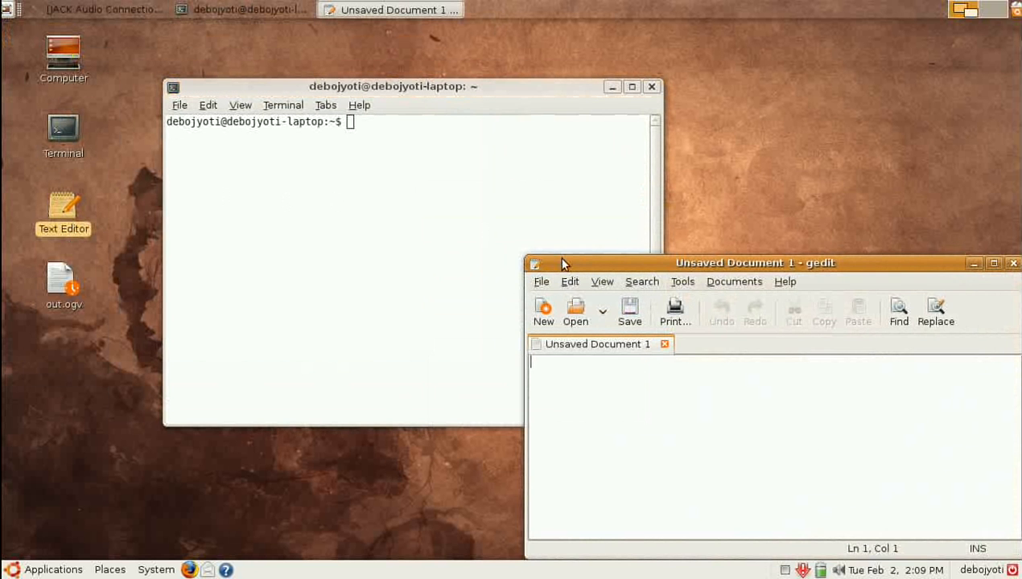
pyautogui.moveTo(755, 264); pyautogui.dragTo(644, 264)
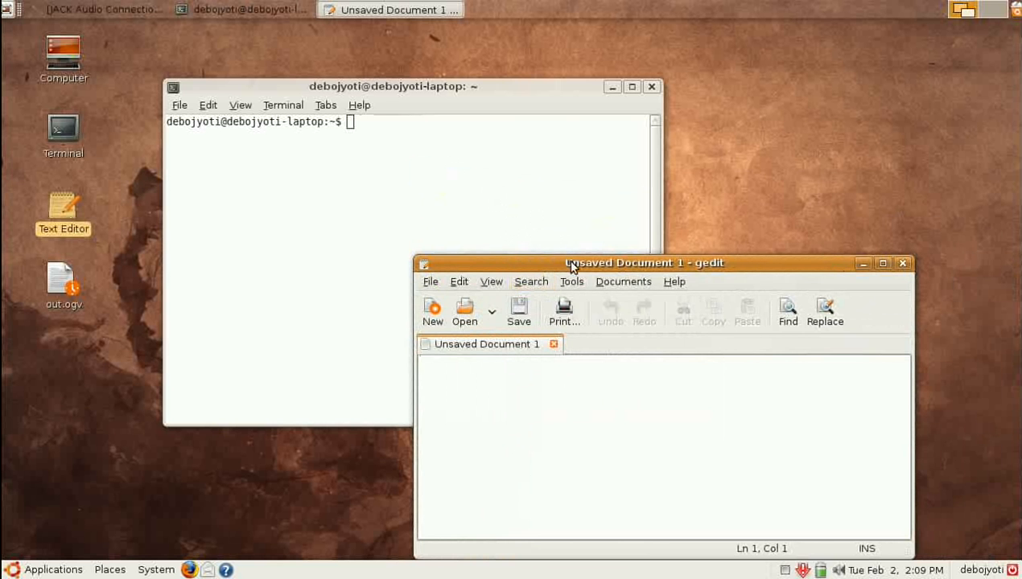
pyautogui.moveTo(644, 262); pyautogui.dragTo(579, 151)
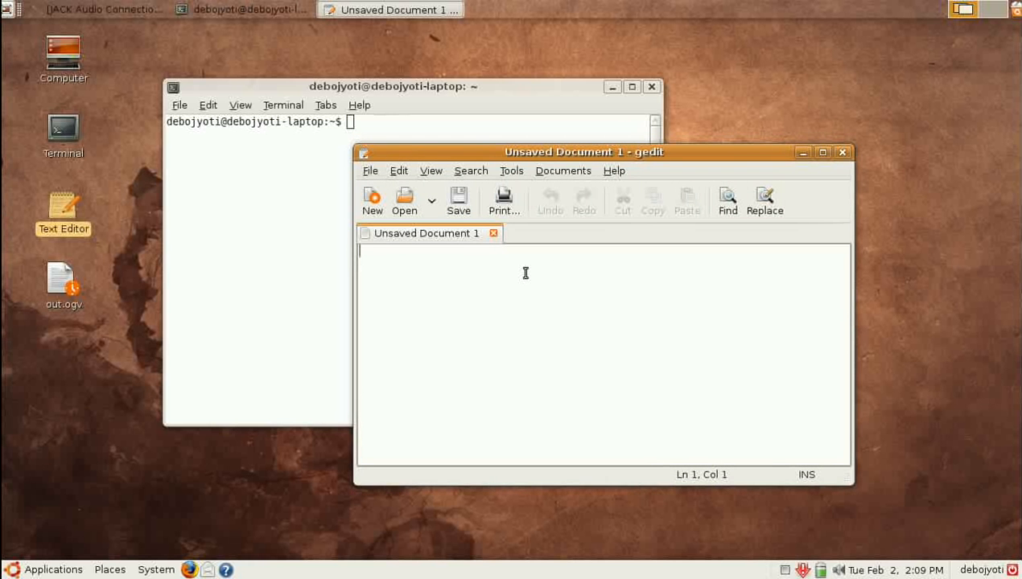
pyautogui.moveTo(314, 306)
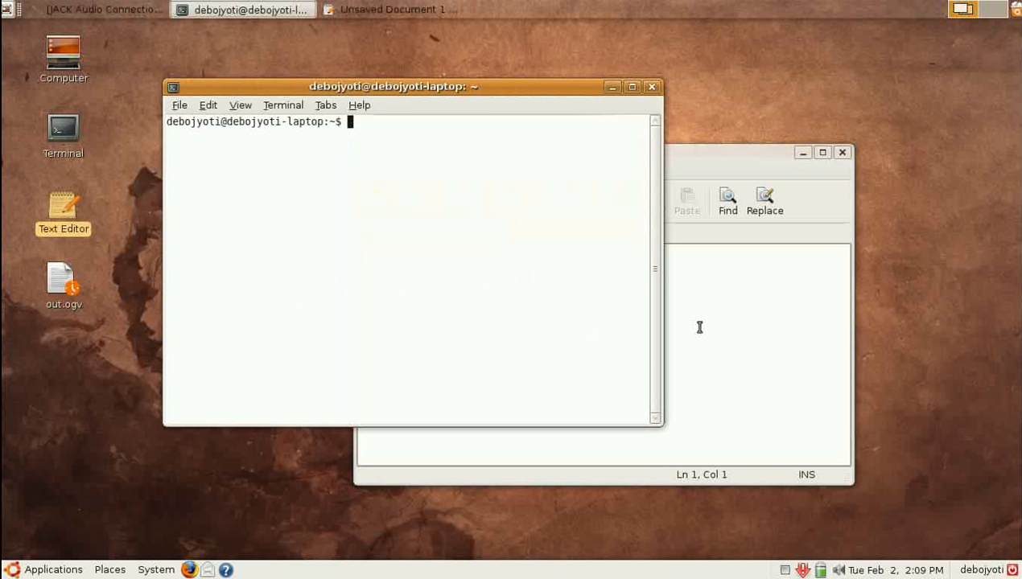
# On the second workspace, start GIMP from Applications > Graphics and open the Pictures folder from Places
pyautogui.click(389, 10)
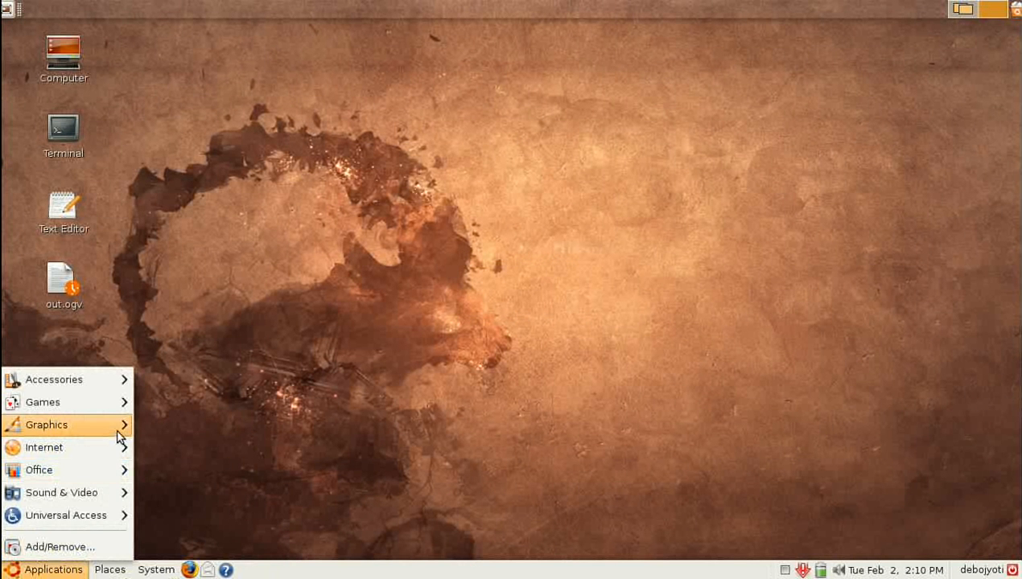
pyautogui.click(45, 425)
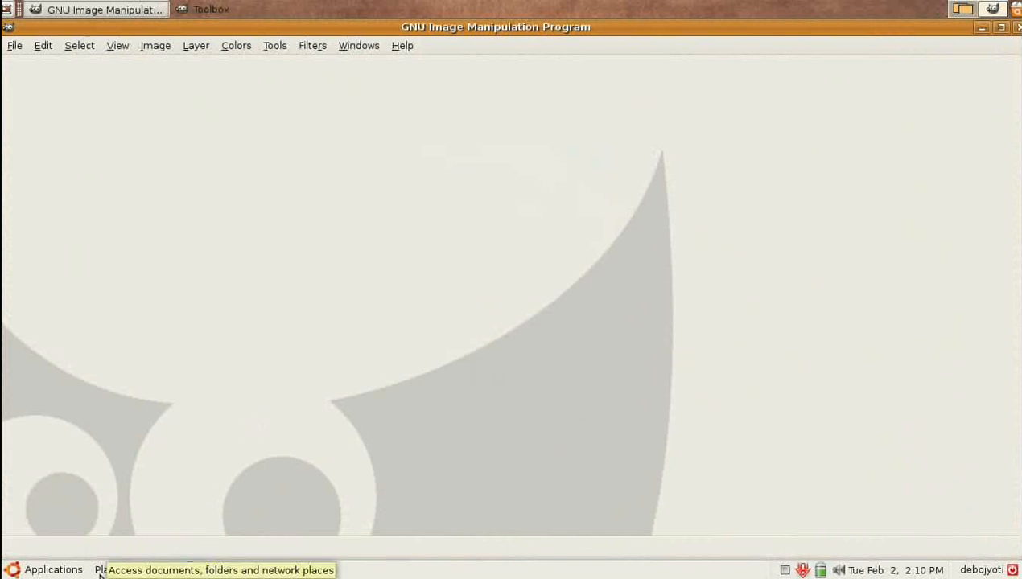
pyautogui.click(103, 570)
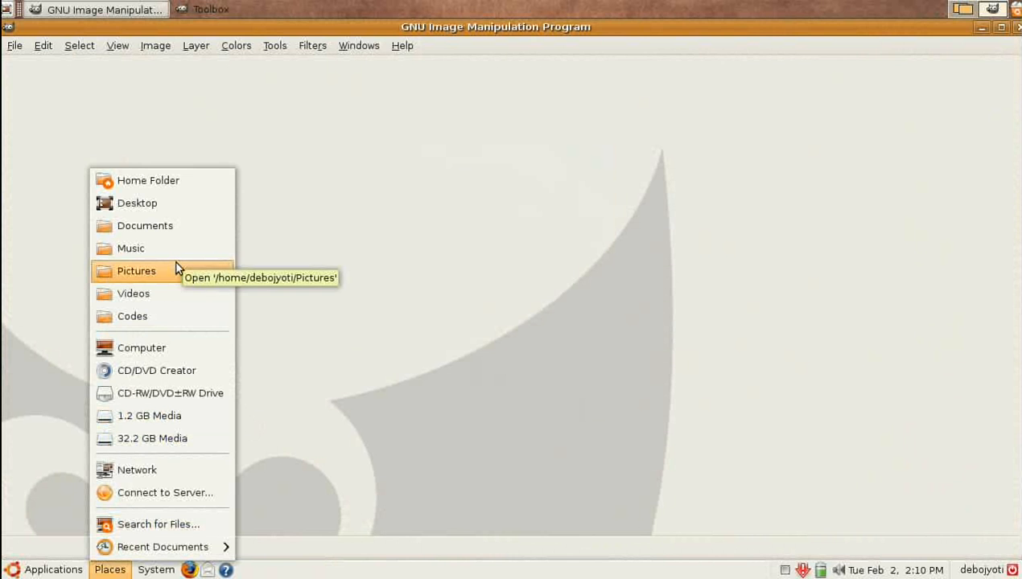
pyautogui.click(136, 271)
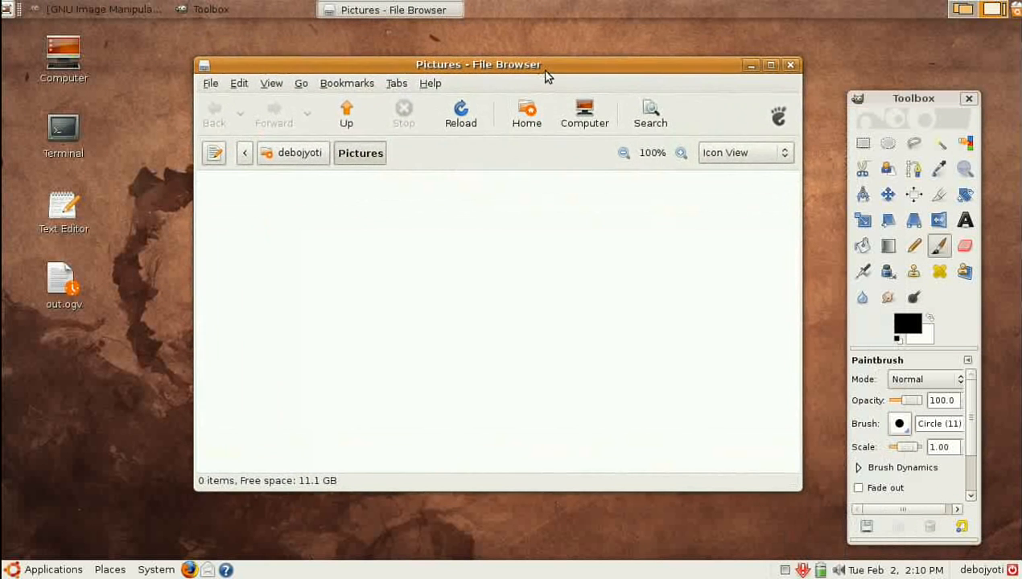
pyautogui.moveTo(787, 222)
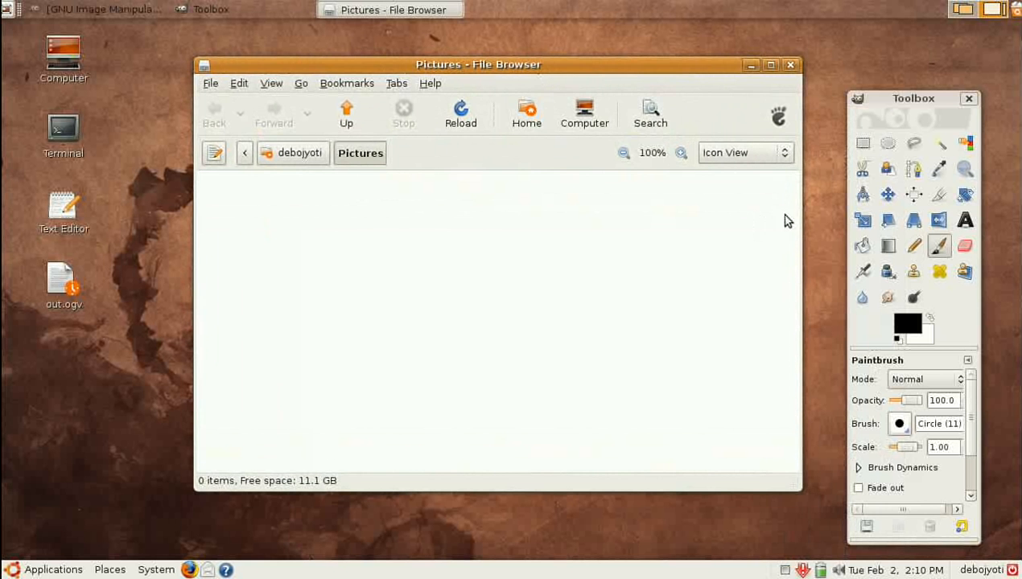
pyautogui.moveTo(779, 247)
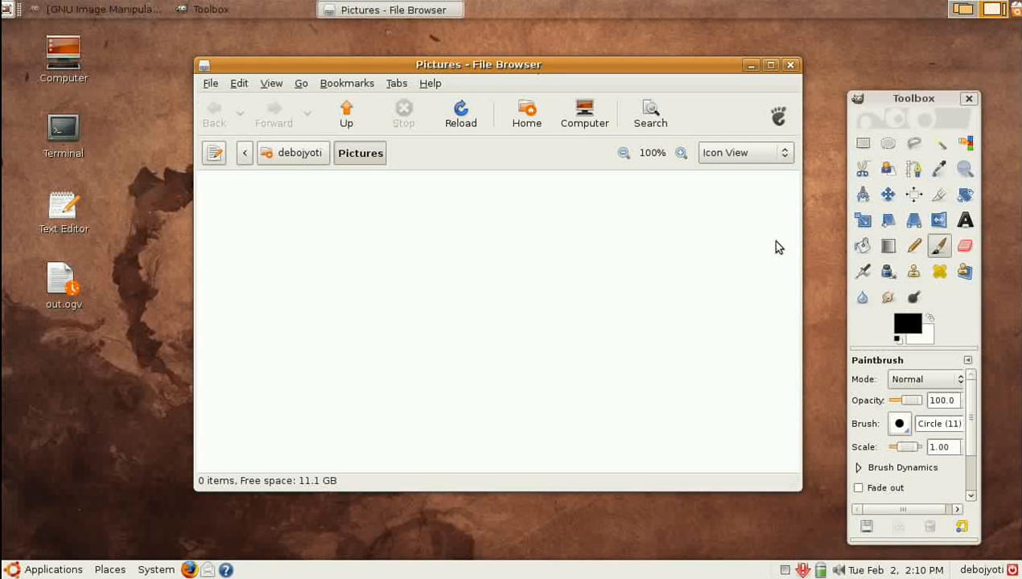
pyautogui.moveTo(888, 143)
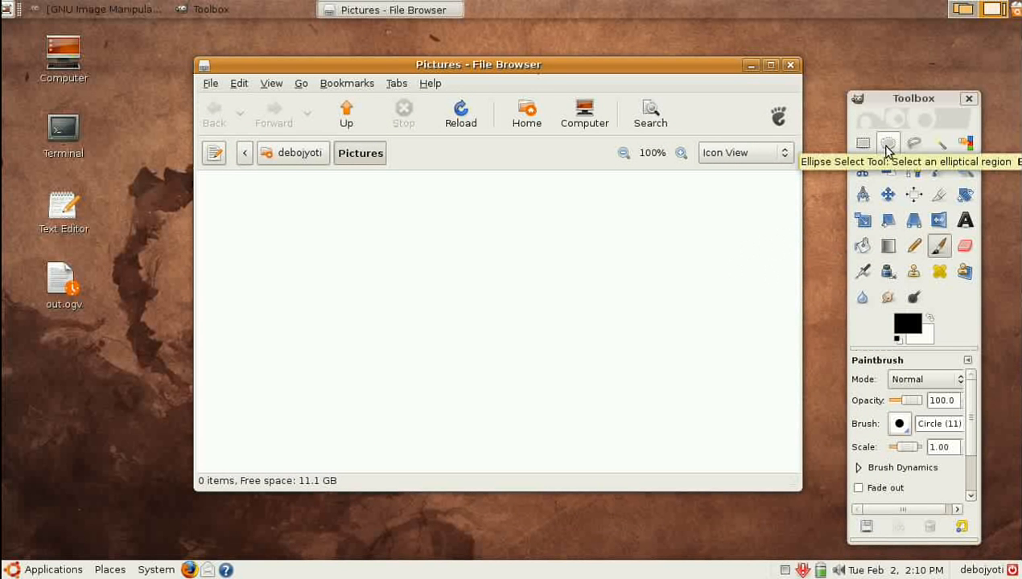
pyautogui.moveTo(946, 55)
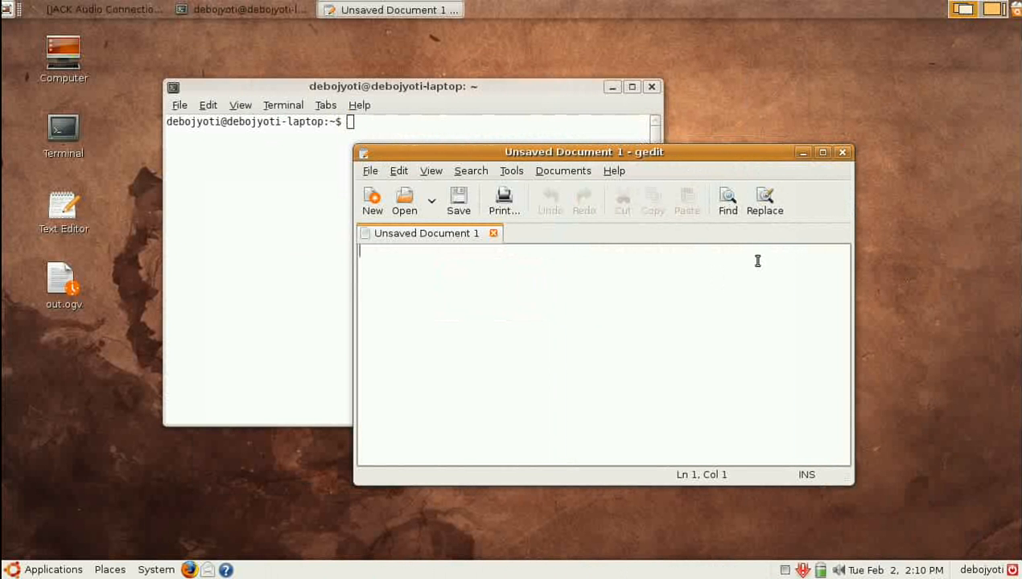
pyautogui.moveTo(786, 262)
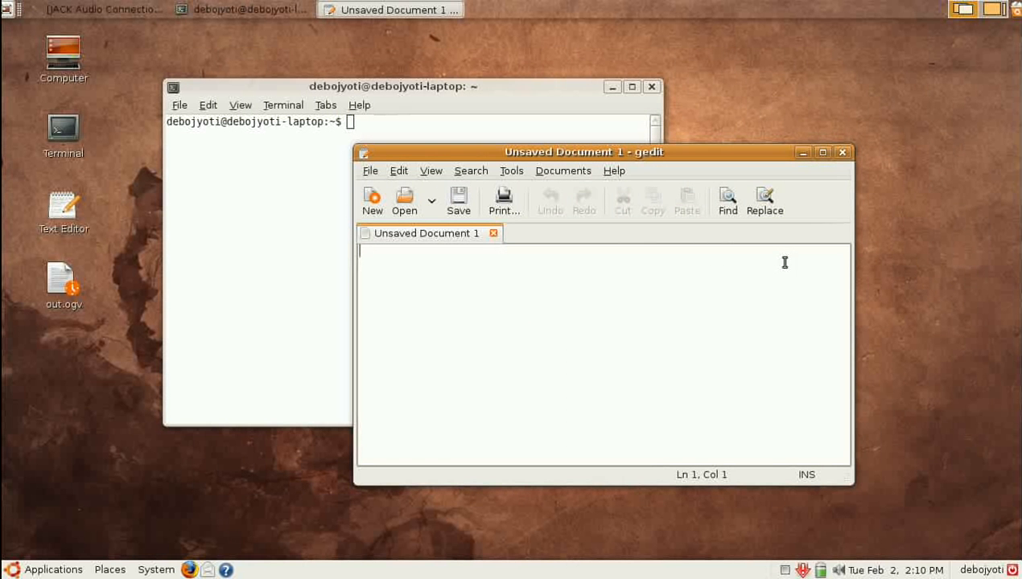
pyautogui.moveTo(699, 167)
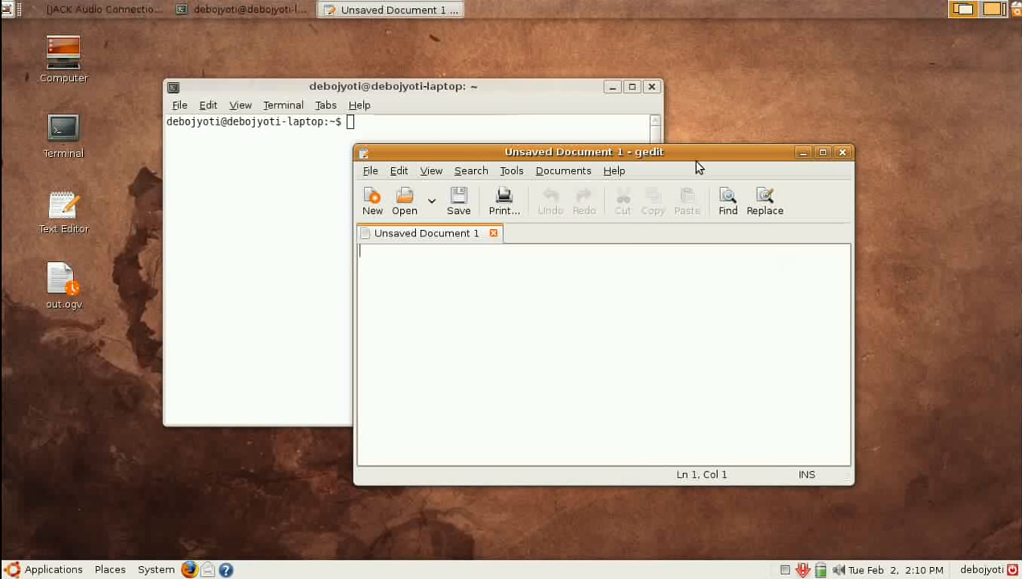
# Enter ';sdf' into the gedit document, leaving it with unsaved changes
pyautogui.write(';sdf')
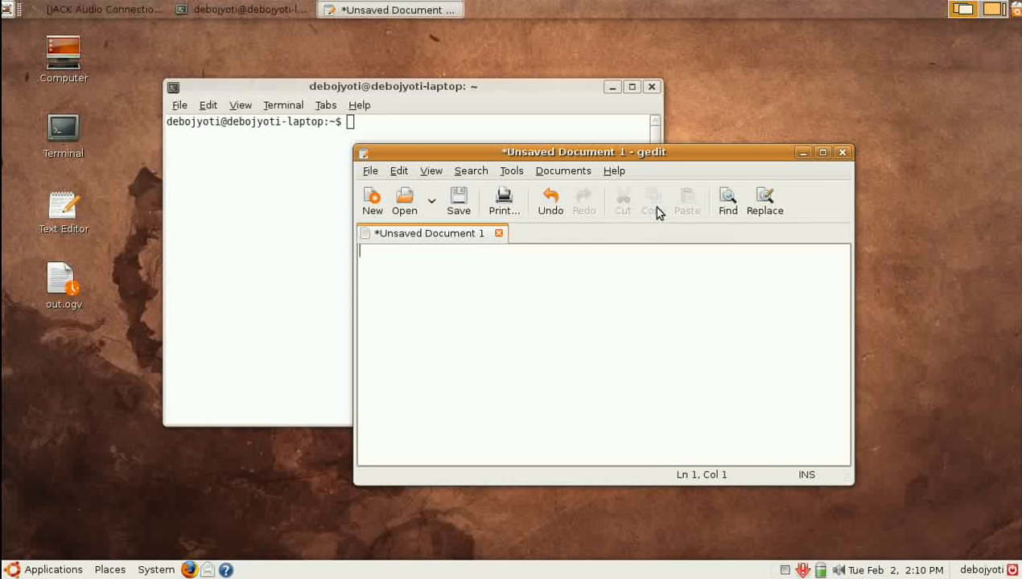
pyautogui.moveTo(789, 119)
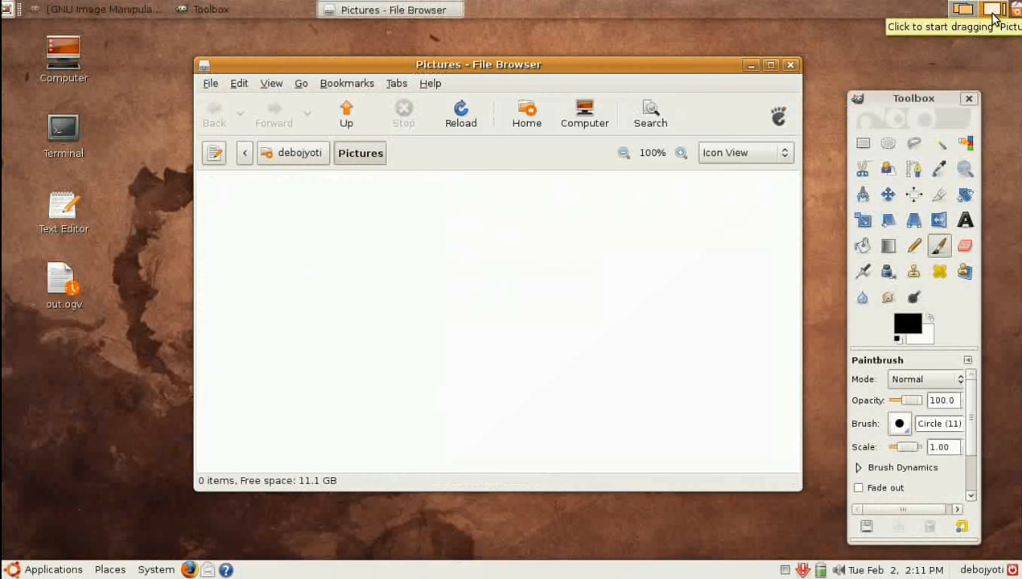
pyautogui.moveTo(994, 13)
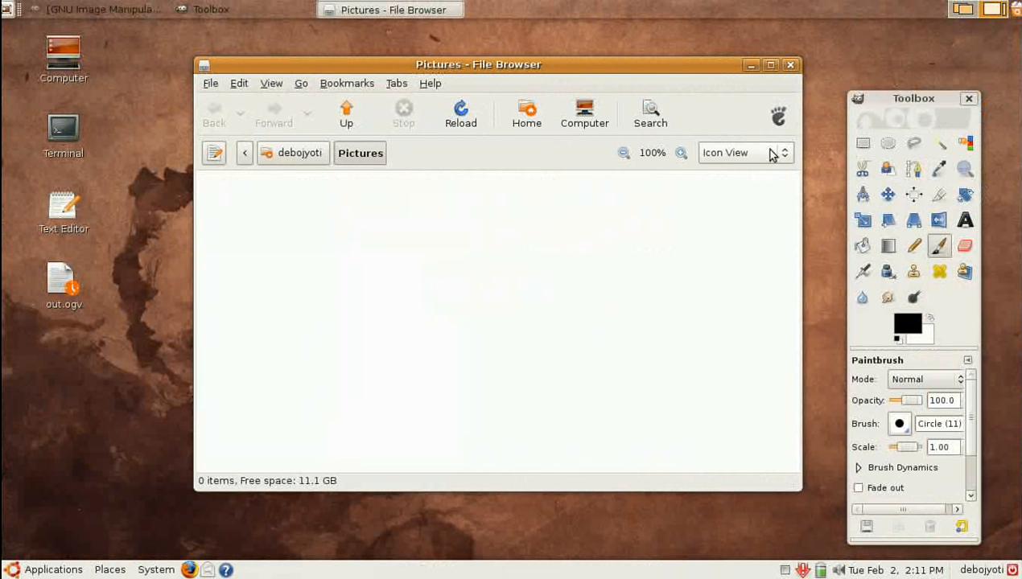
pyautogui.moveTo(550, 32)
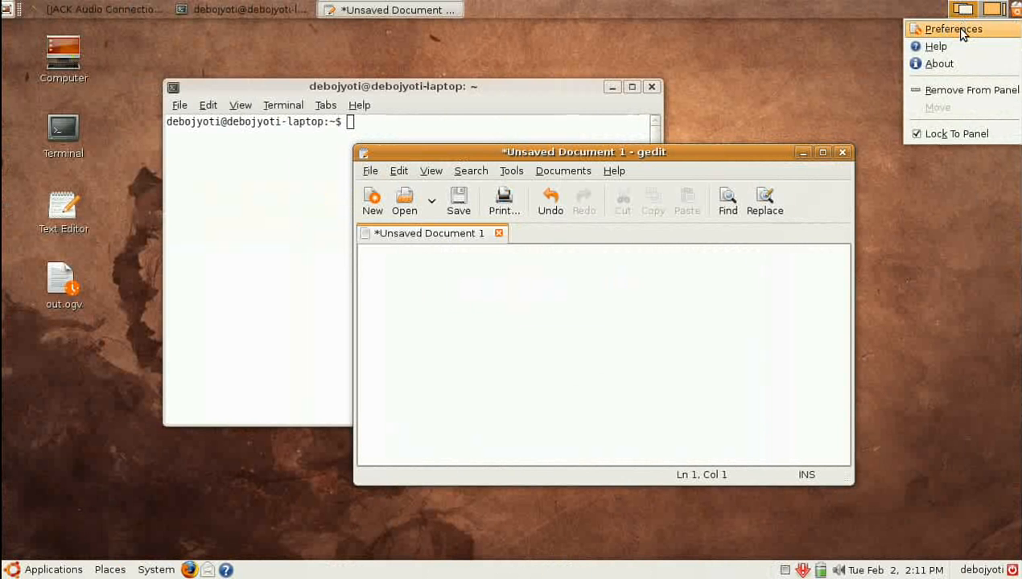
# In Workspace Switcher Preferences raise Columns from 2 to 4 and close the dialog
pyautogui.click(953, 29)
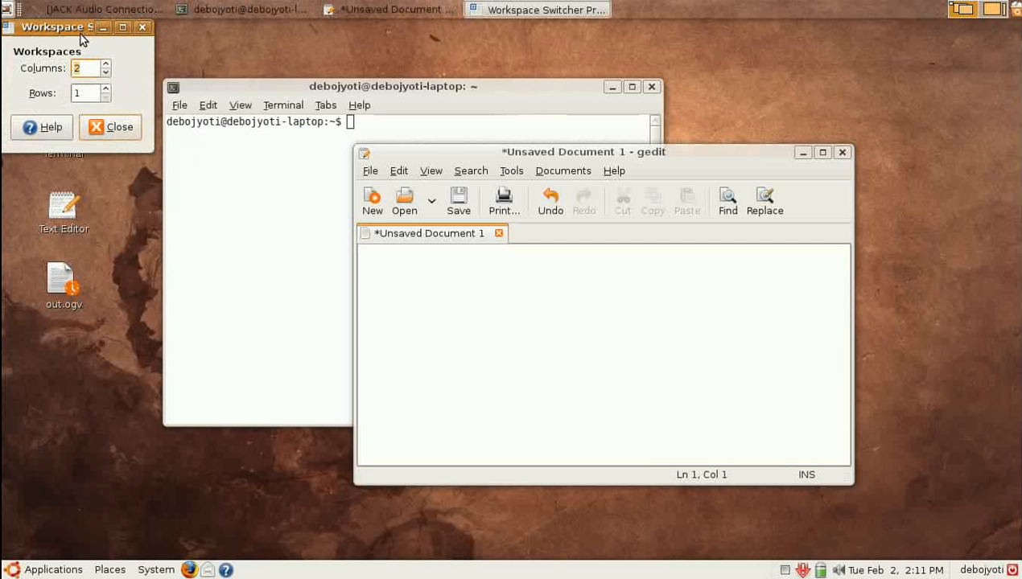
pyautogui.moveTo(51, 25); pyautogui.dragTo(249, 54)
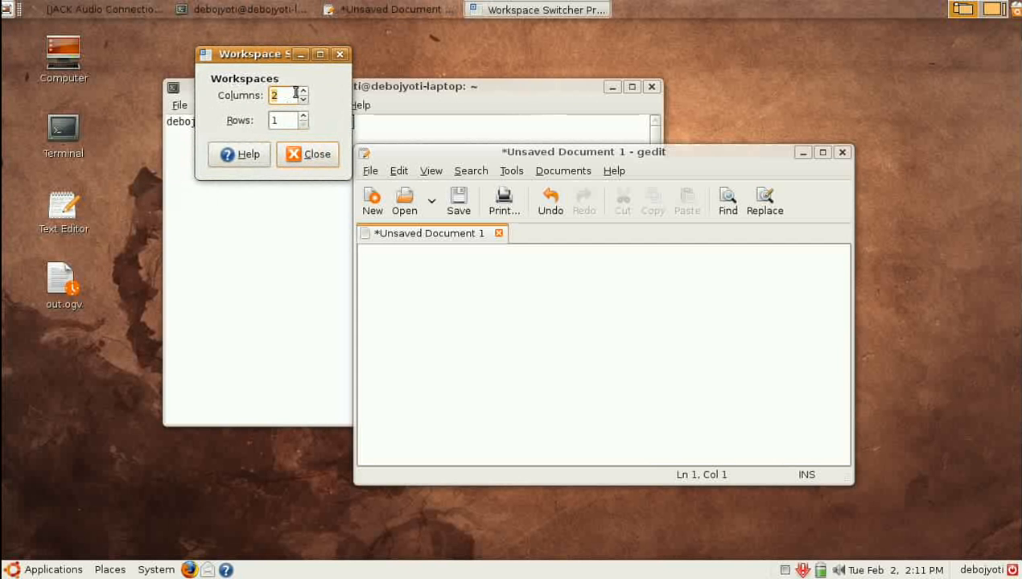
pyautogui.click(303, 90)
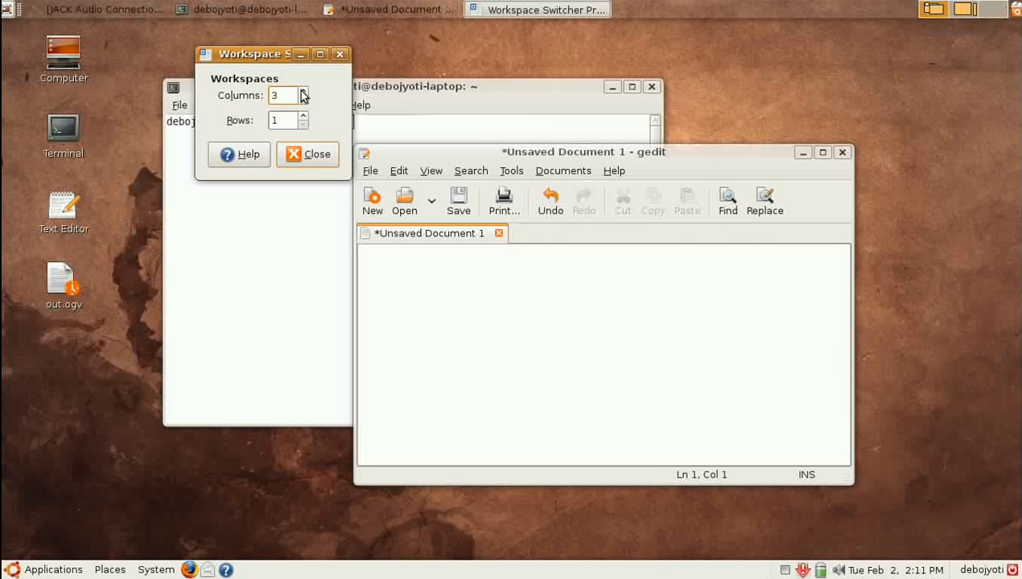
pyautogui.click(303, 90)
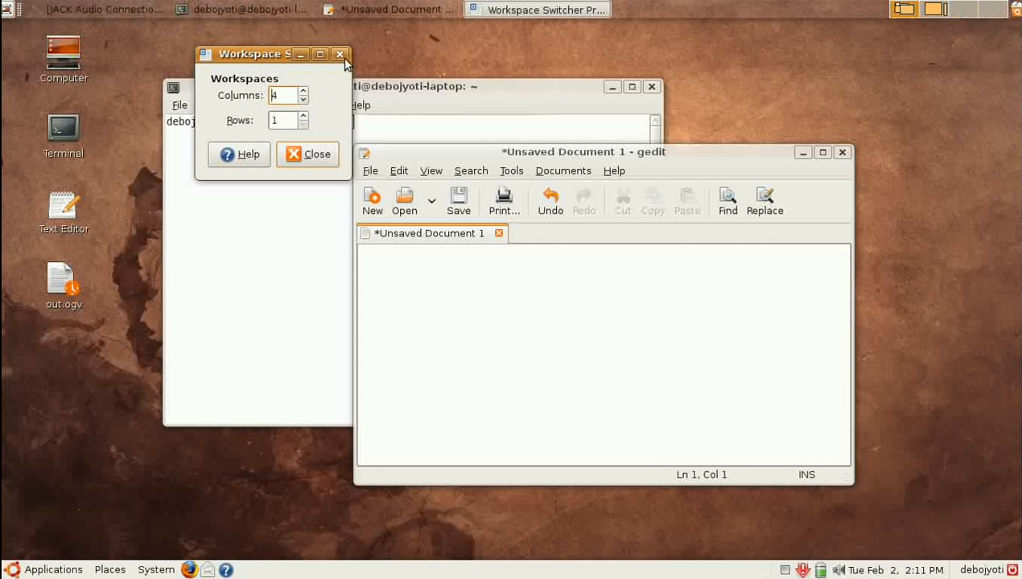
pyautogui.click(340, 54)
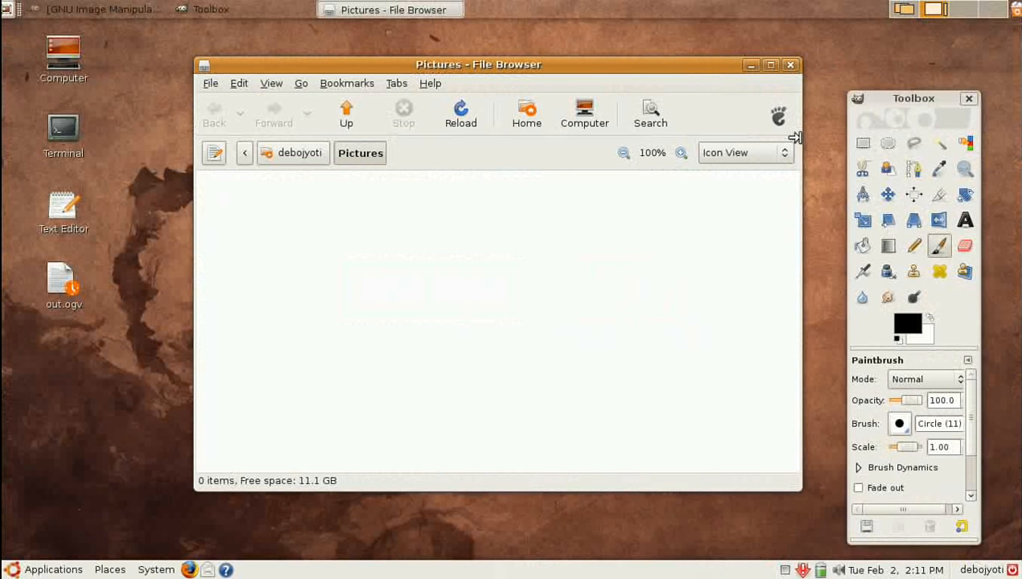
pyautogui.moveTo(888, 78)
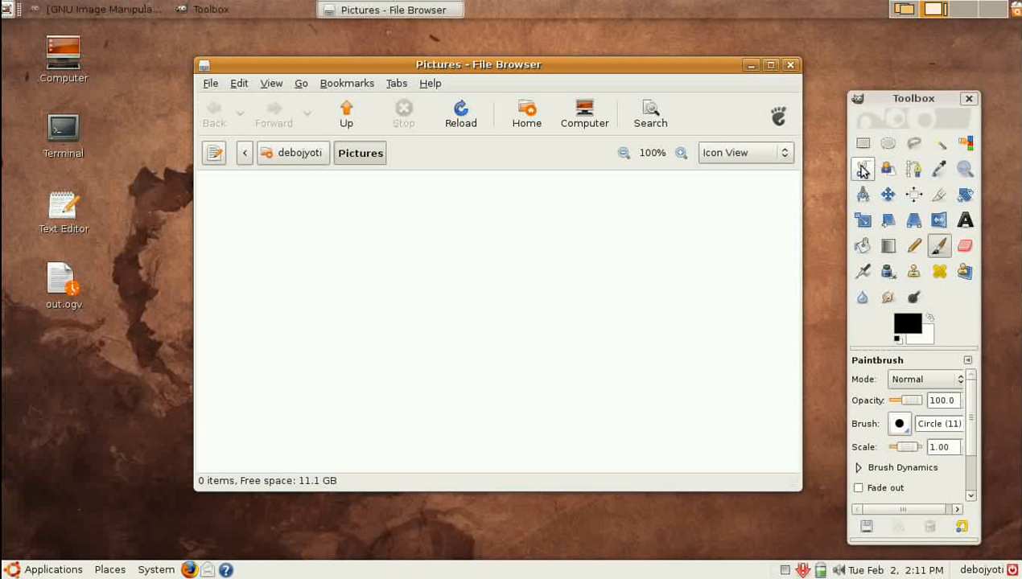
pyautogui.moveTo(908, 103)
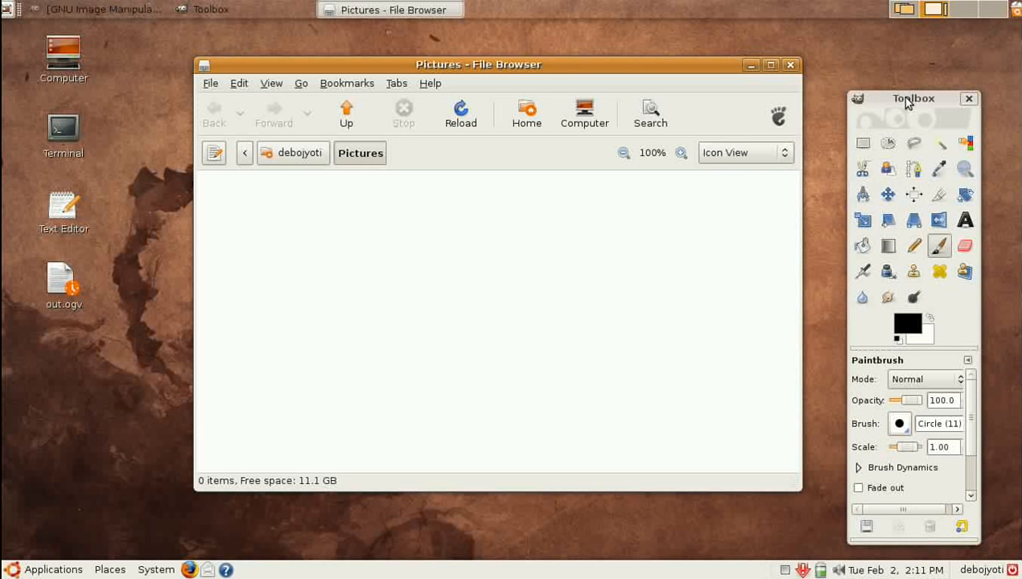
pyautogui.moveTo(904, 10)
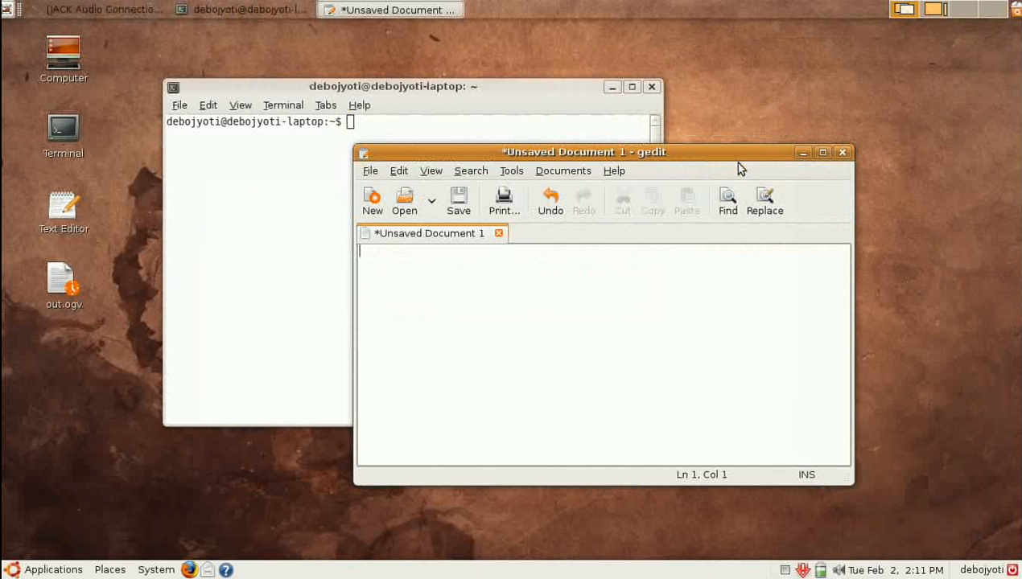
pyautogui.moveTo(573, 270)
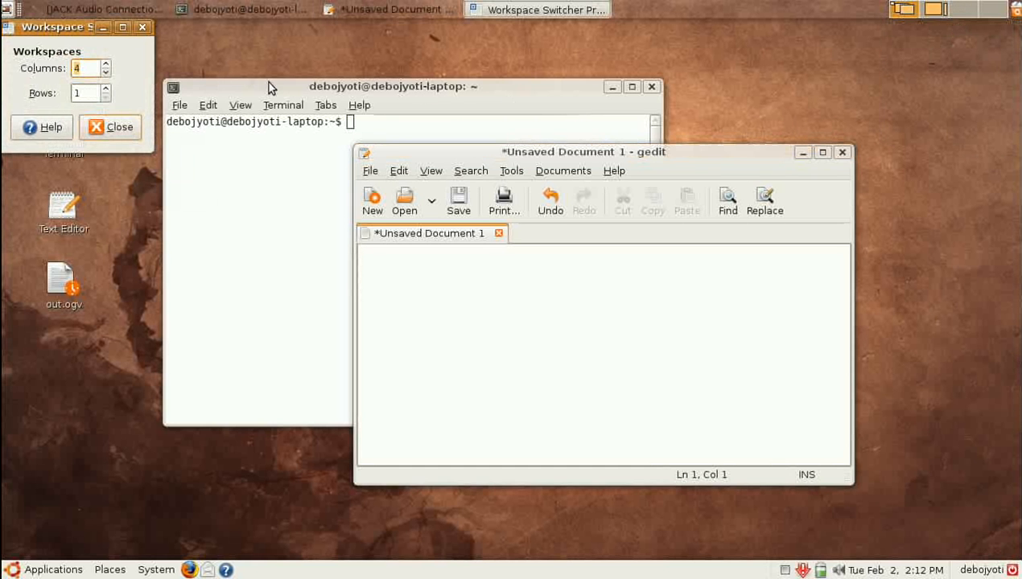
# Set Columns back to 2, close the preferences, then close the GIMP Toolbox and Pictures windows
pyautogui.click(103, 71)
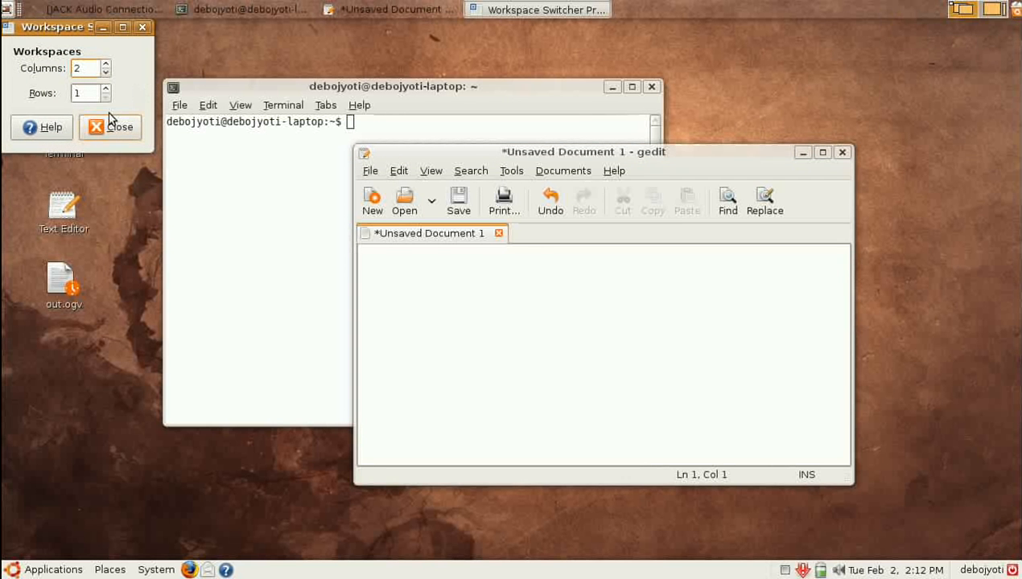
pyautogui.moveTo(54, 26)
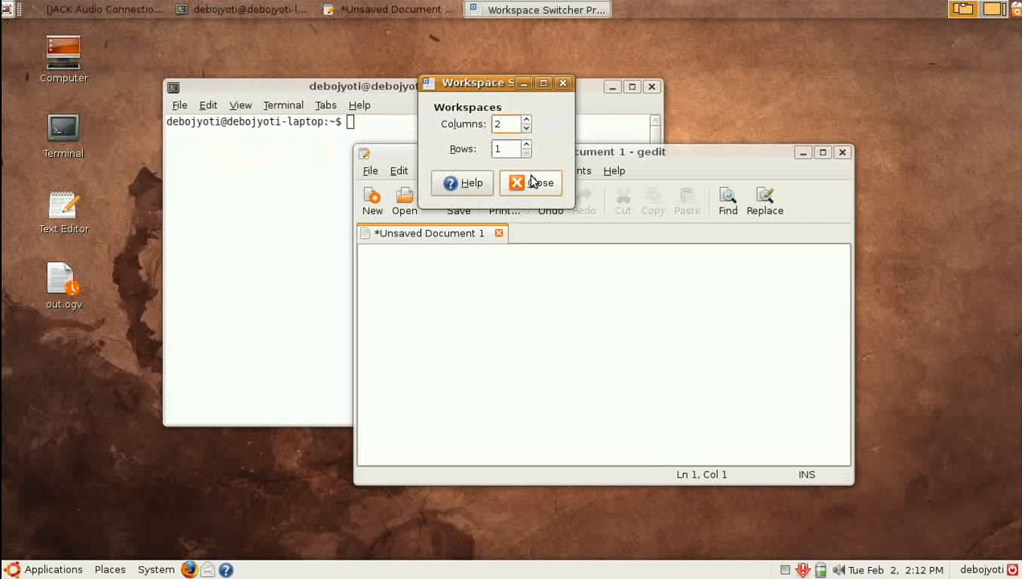
pyautogui.click(531, 184)
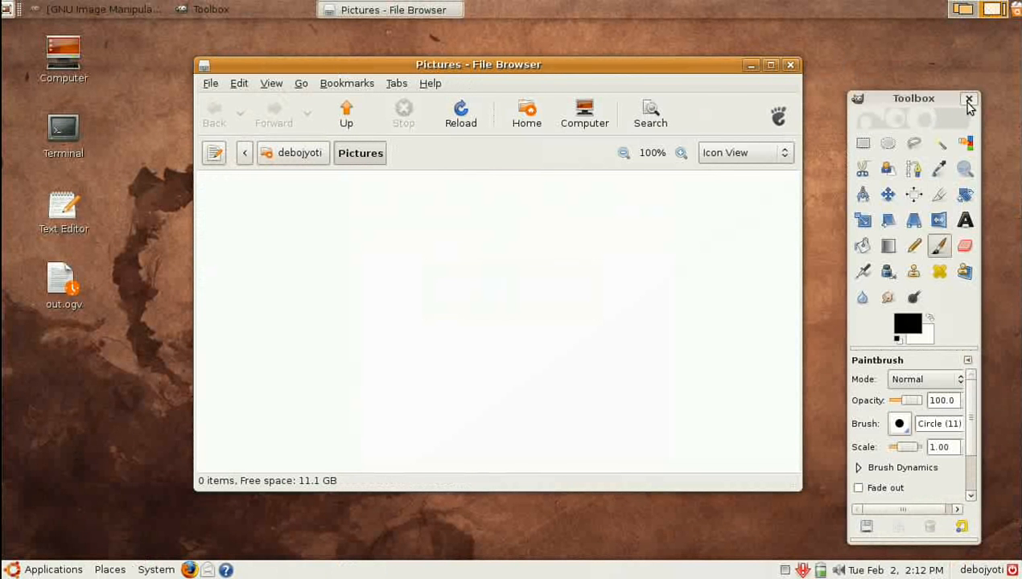
pyautogui.click(969, 100)
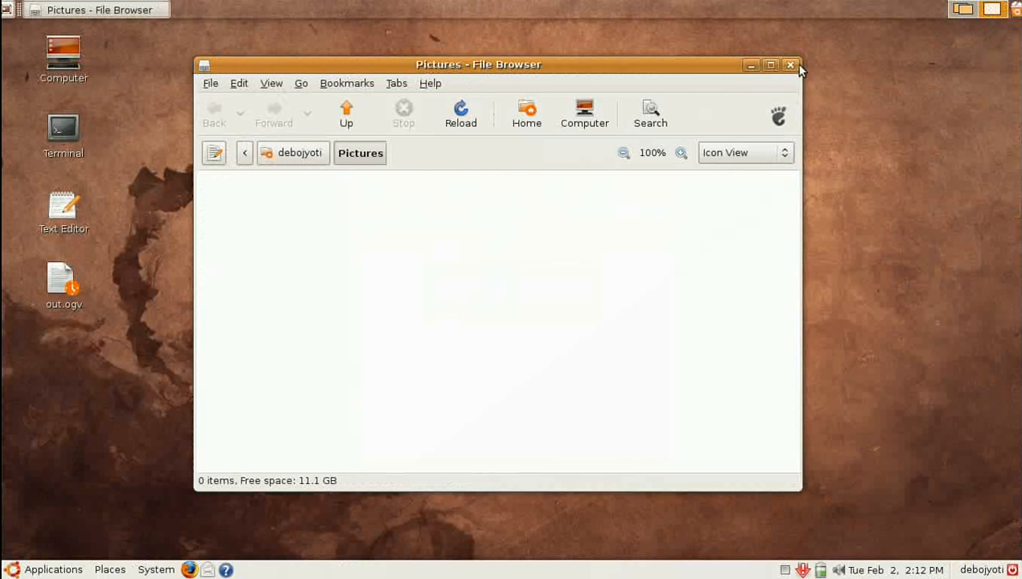
pyautogui.click(791, 64)
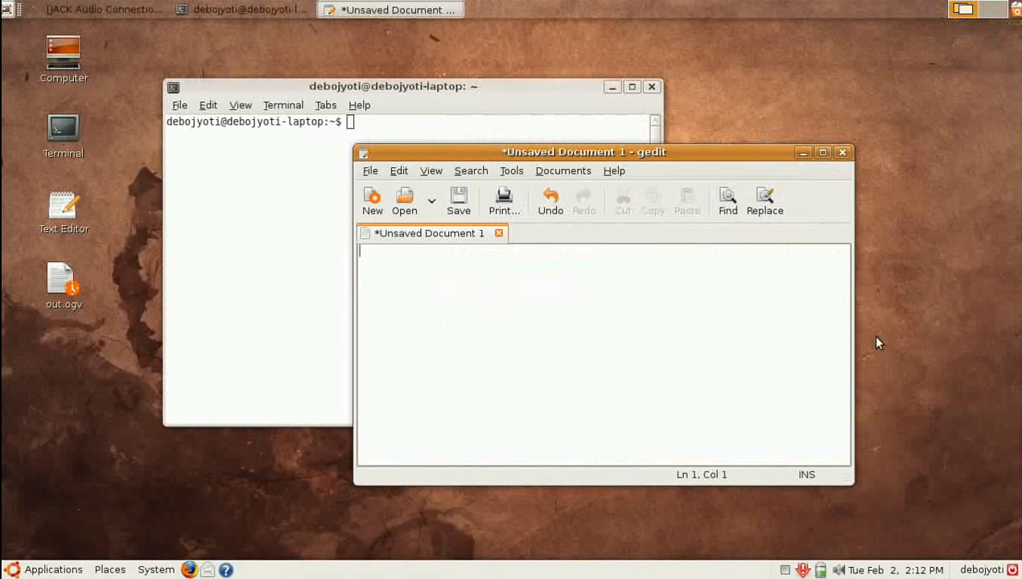
pyautogui.moveTo(818, 436)
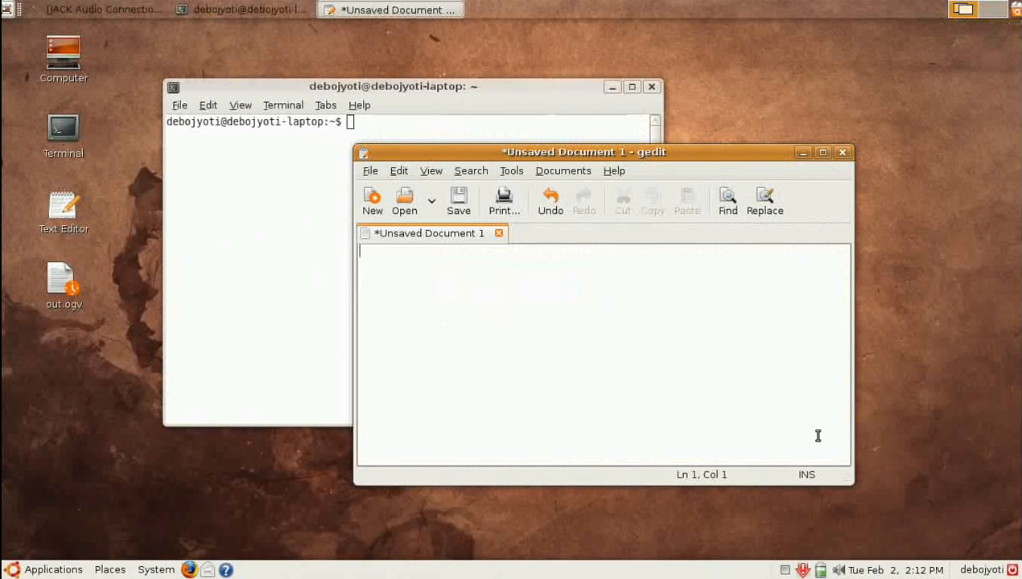
pyautogui.moveTo(798, 519)
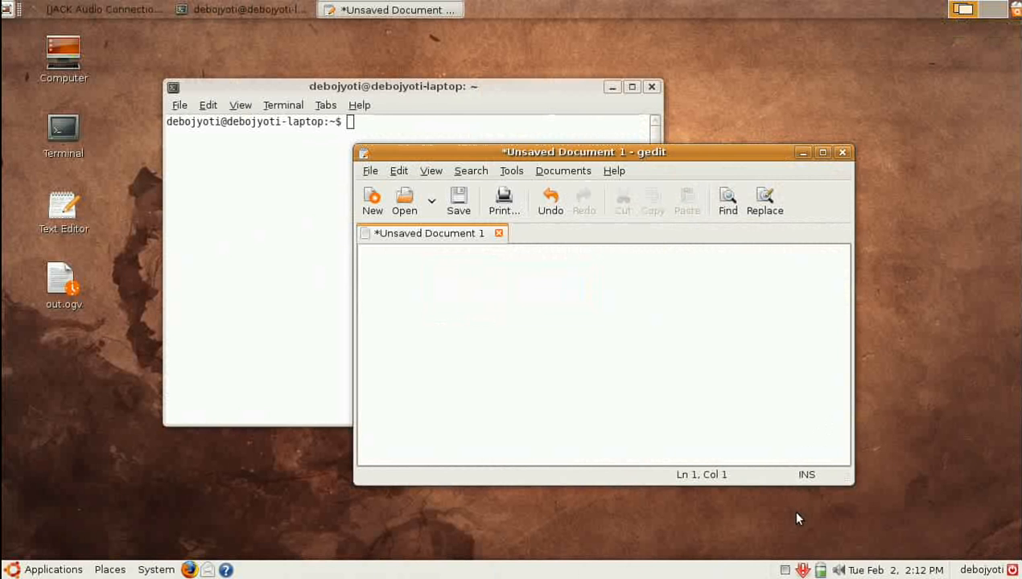